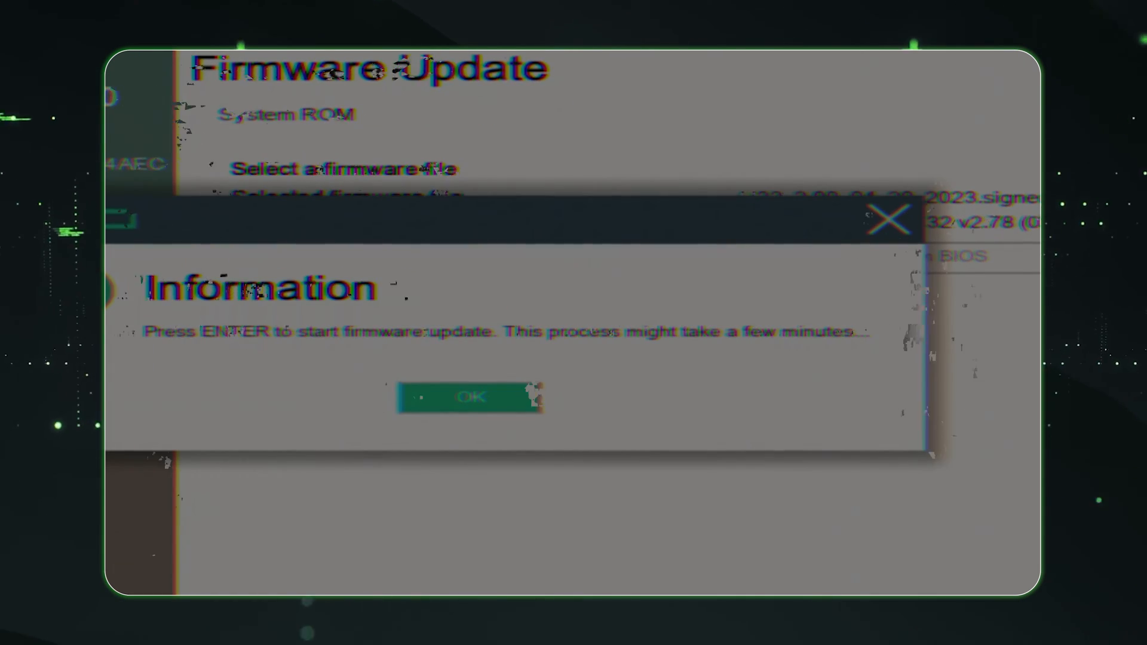
Enter System Utilities with F9 to reach the ProLiant DL380 Gen10 main menu
click(470, 397)
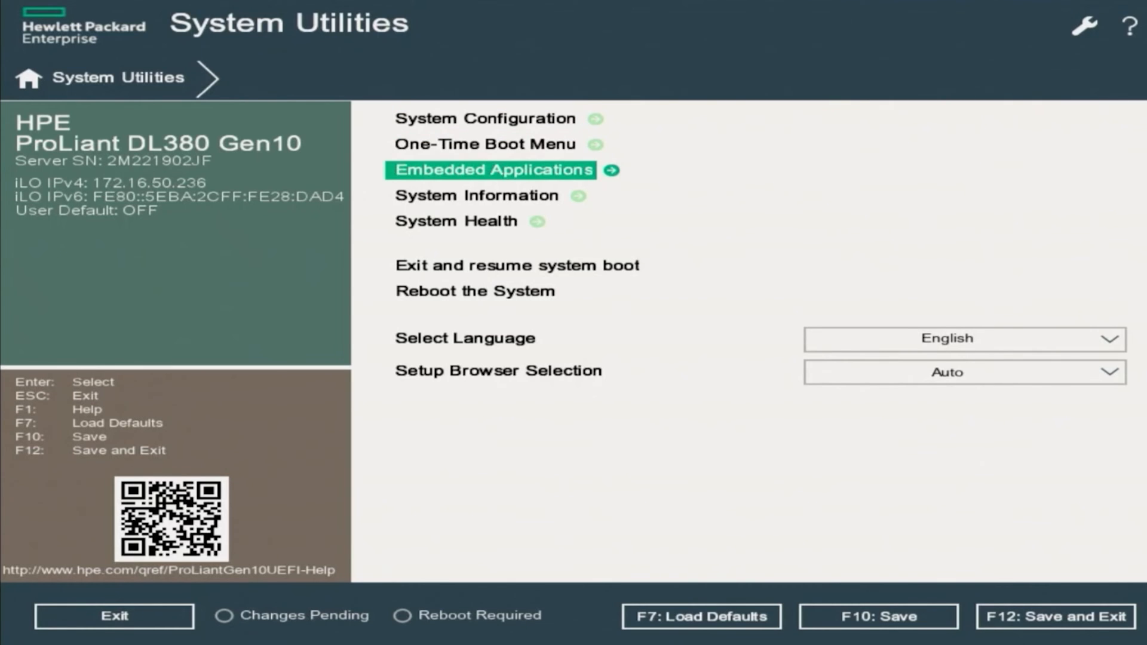
Open the System ROM Firmware Update page (currently U32 v2.78) under Embedded Applications
click(492, 170)
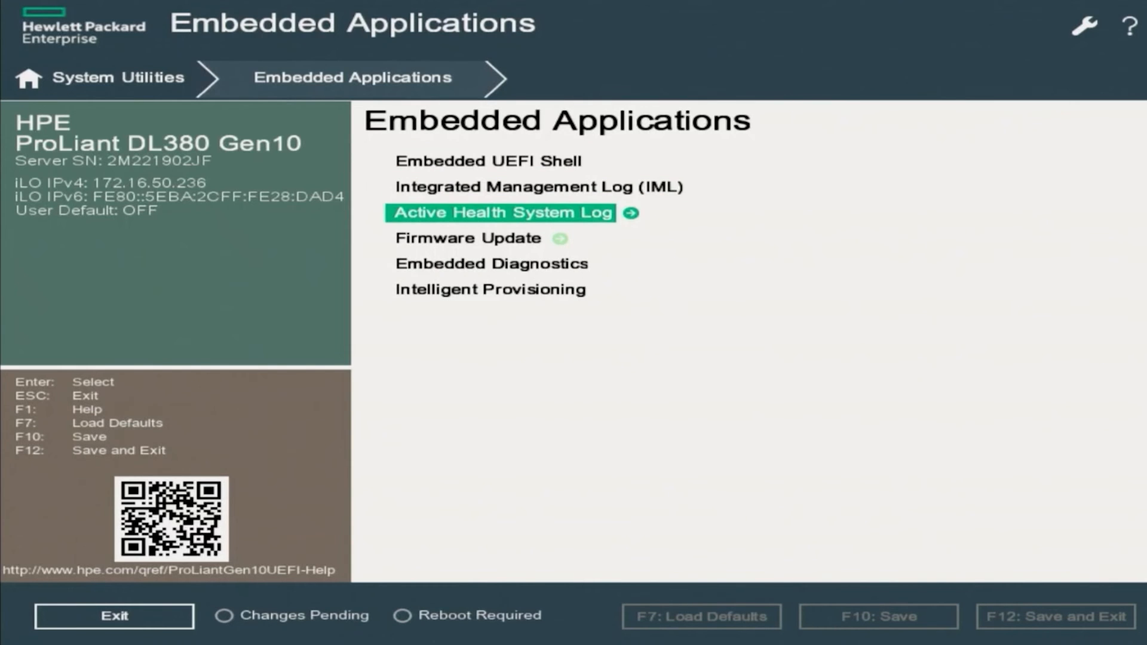
click(472, 238)
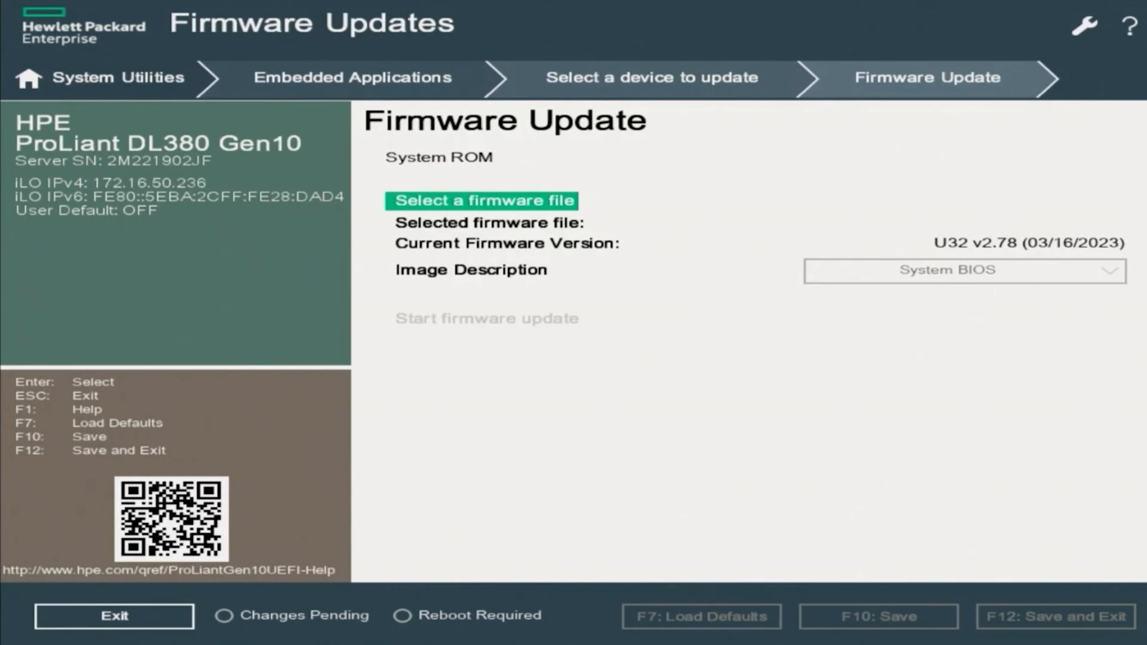
Select U32_2.80_04_20_2023.signed (1).flash from the front USB disk as the firmware file
click(483, 201)
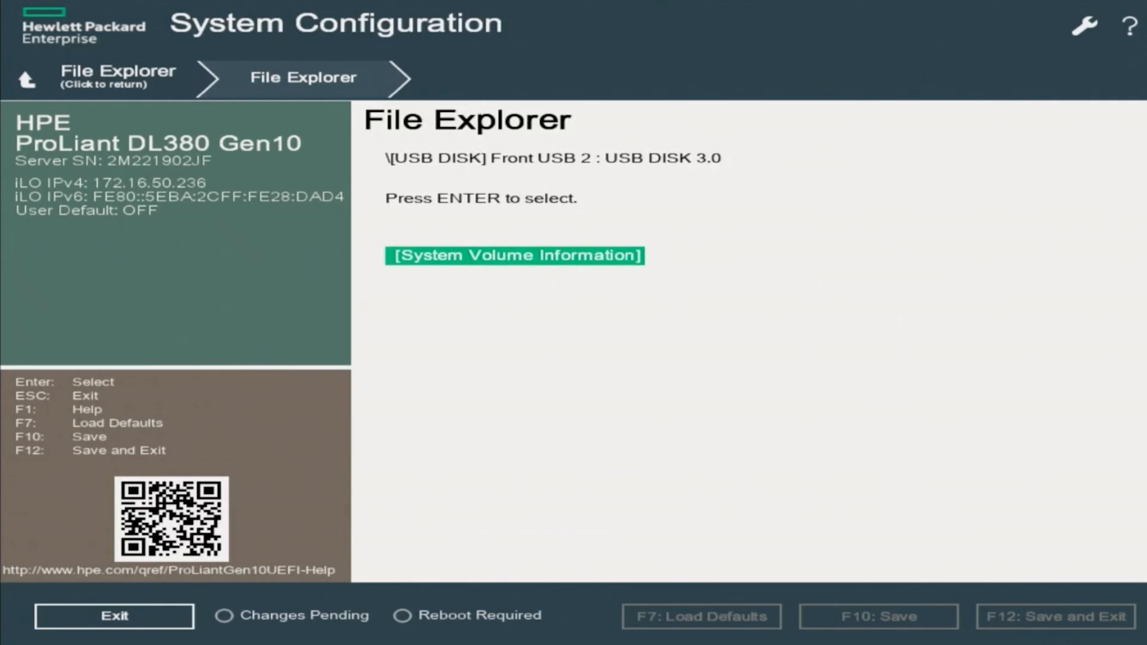
key(Down)
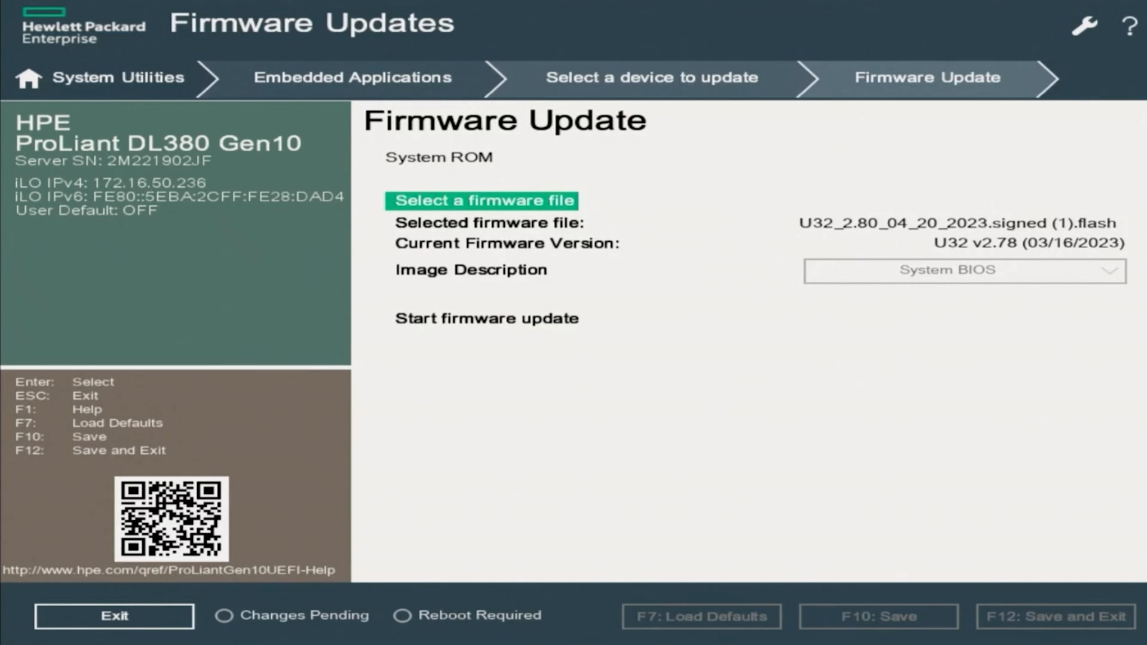
Start the System ROM firmware update, confirm the Information dialog with OK, and wait
click(486, 318)
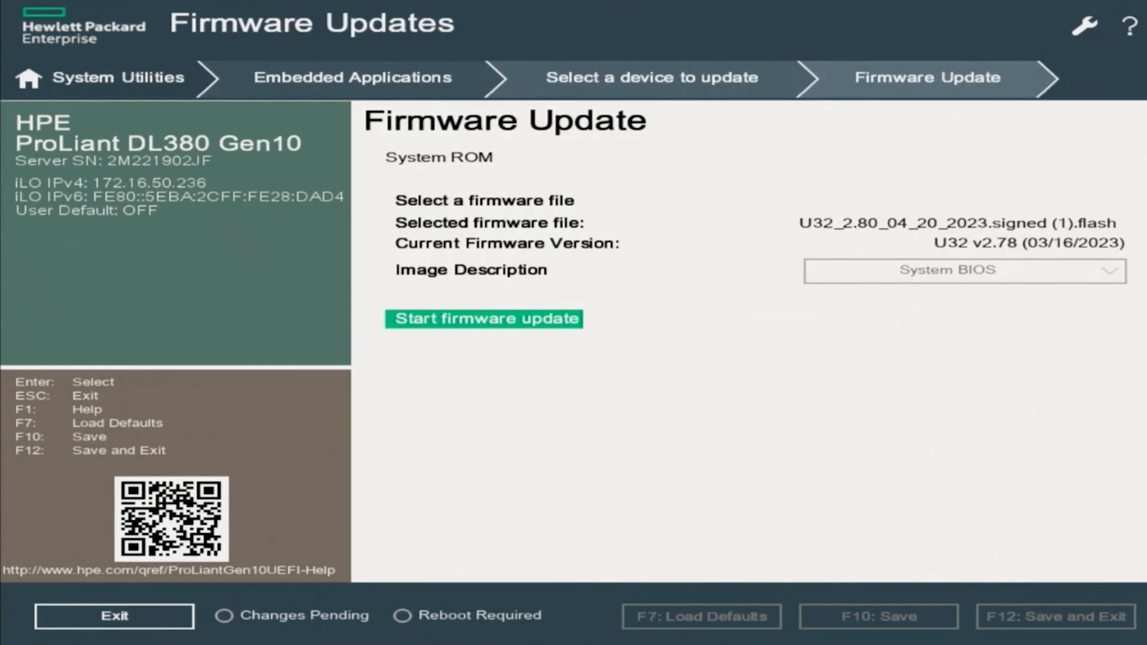
click(483, 320)
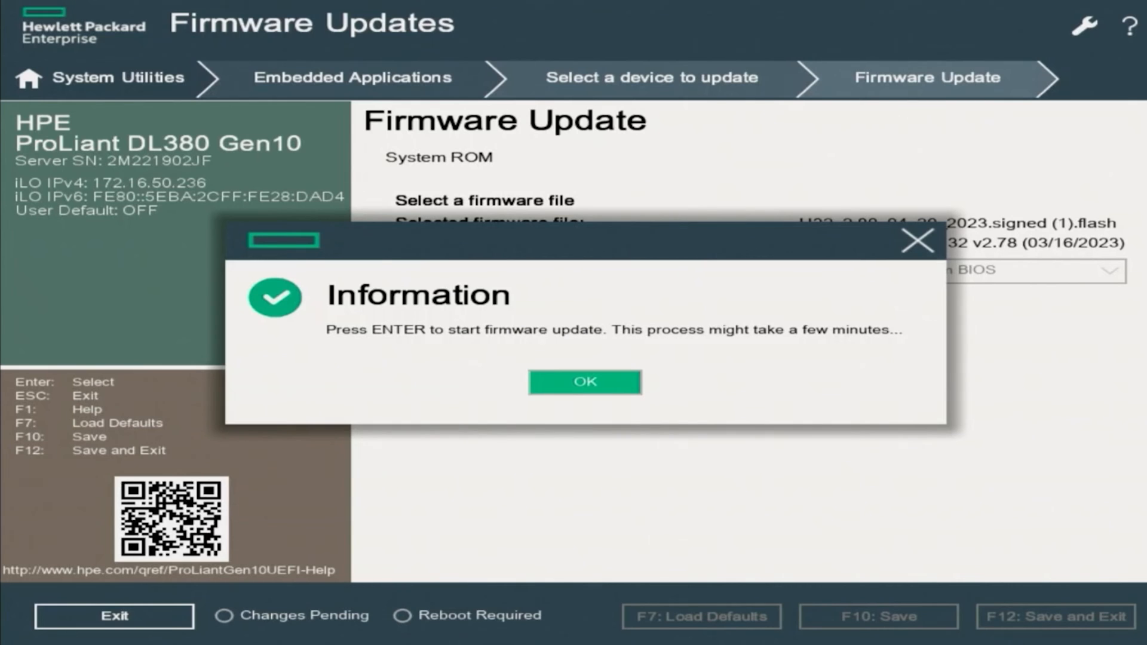
click(583, 382)
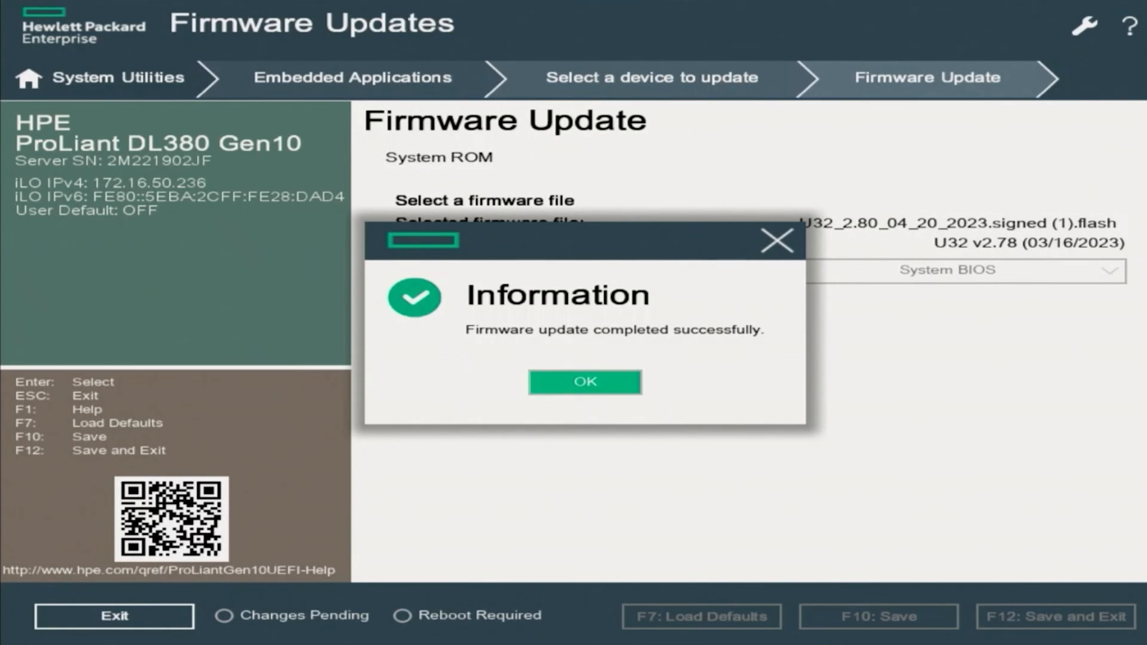
Dismiss the 'Firmware update completed successfully' dialog with OK
click(584, 381)
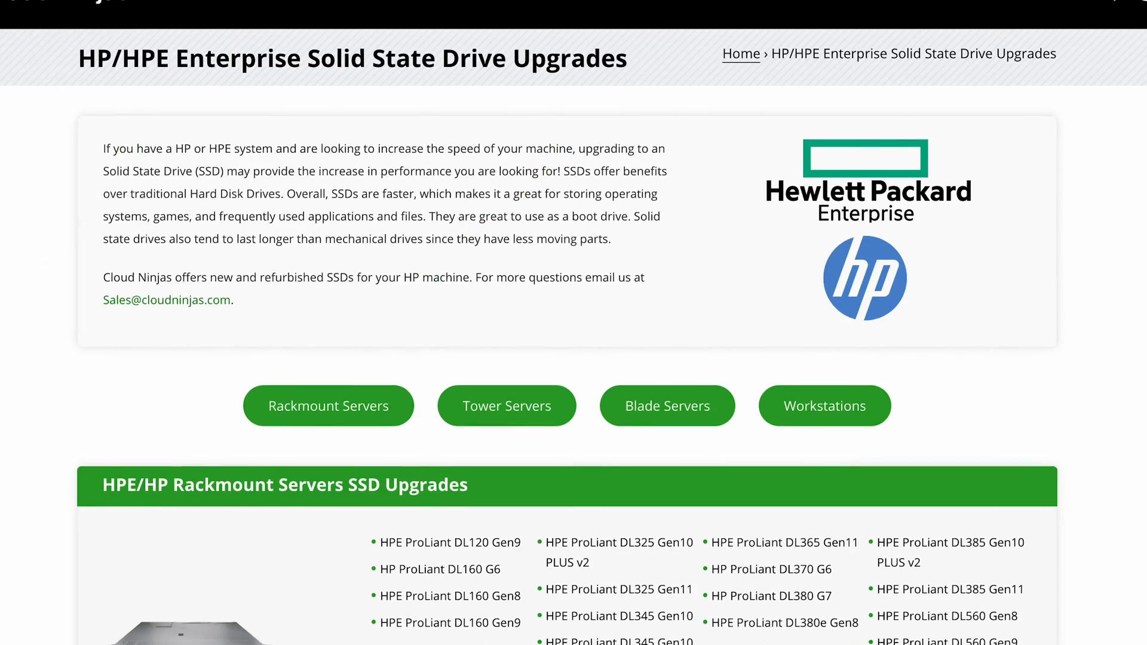
Scroll the HPE SSD Upgrades page and the DL380 Gen10 page to its Technical Information Overview
scroll(down, 3)
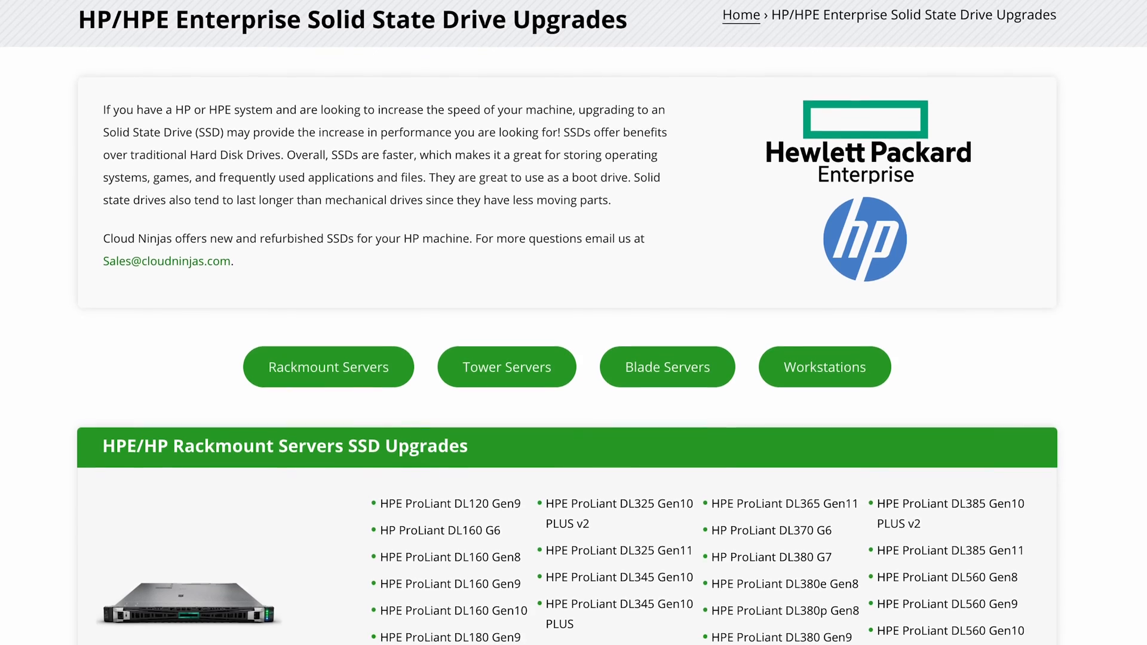
scroll(down, 3)
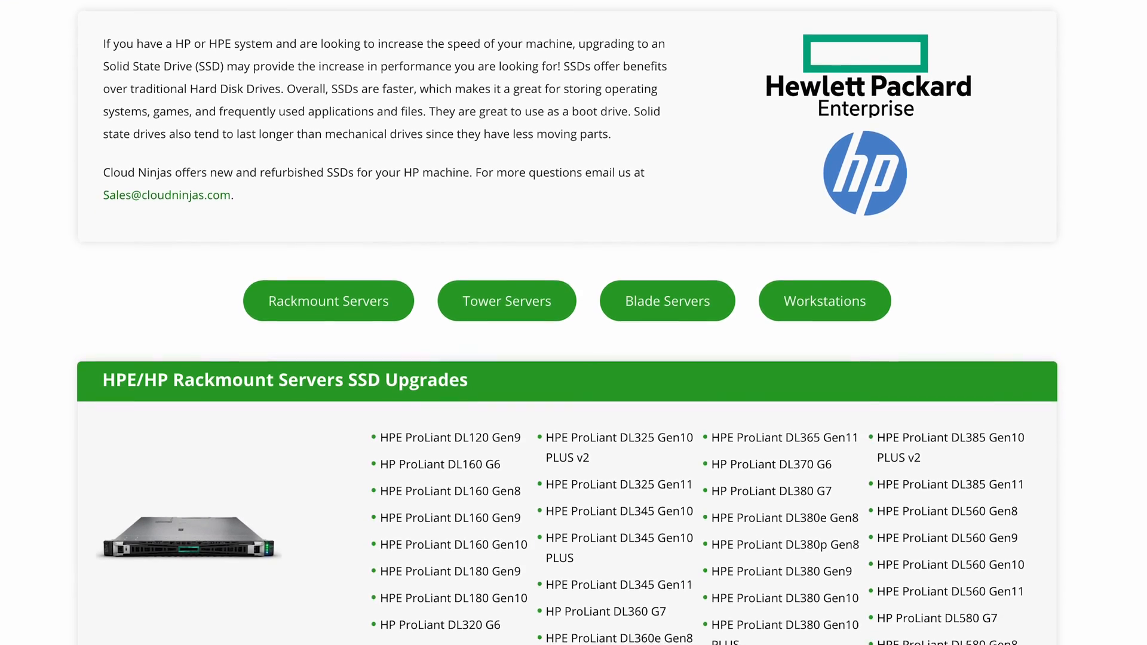
scroll(down, 3)
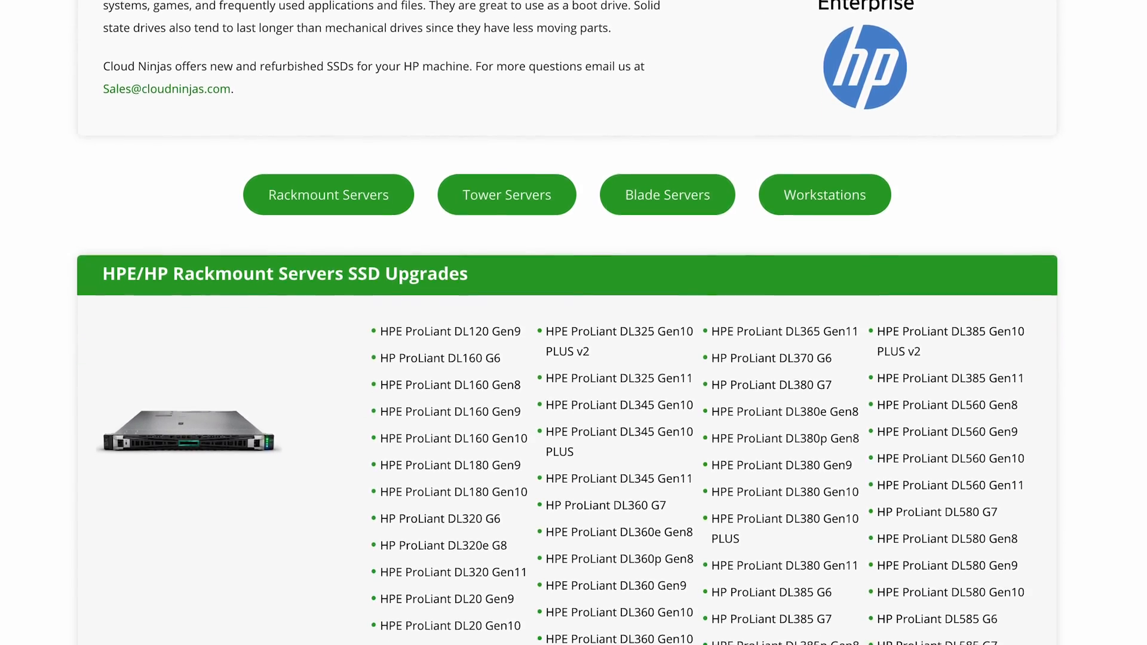
scroll(down, 3)
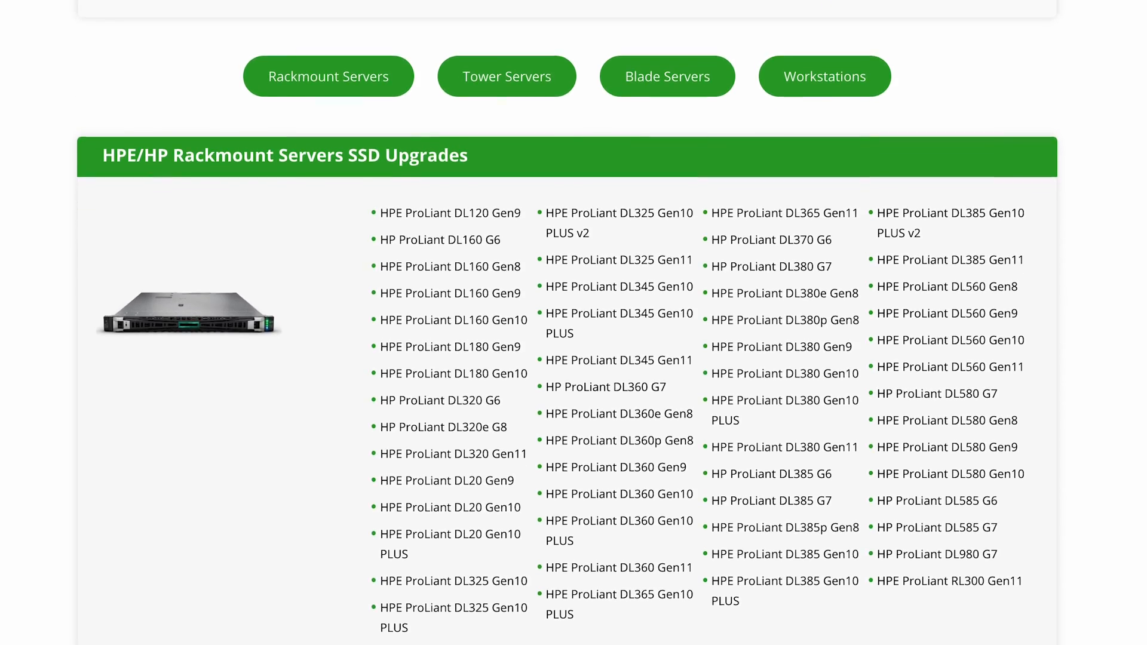
scroll(down, 3)
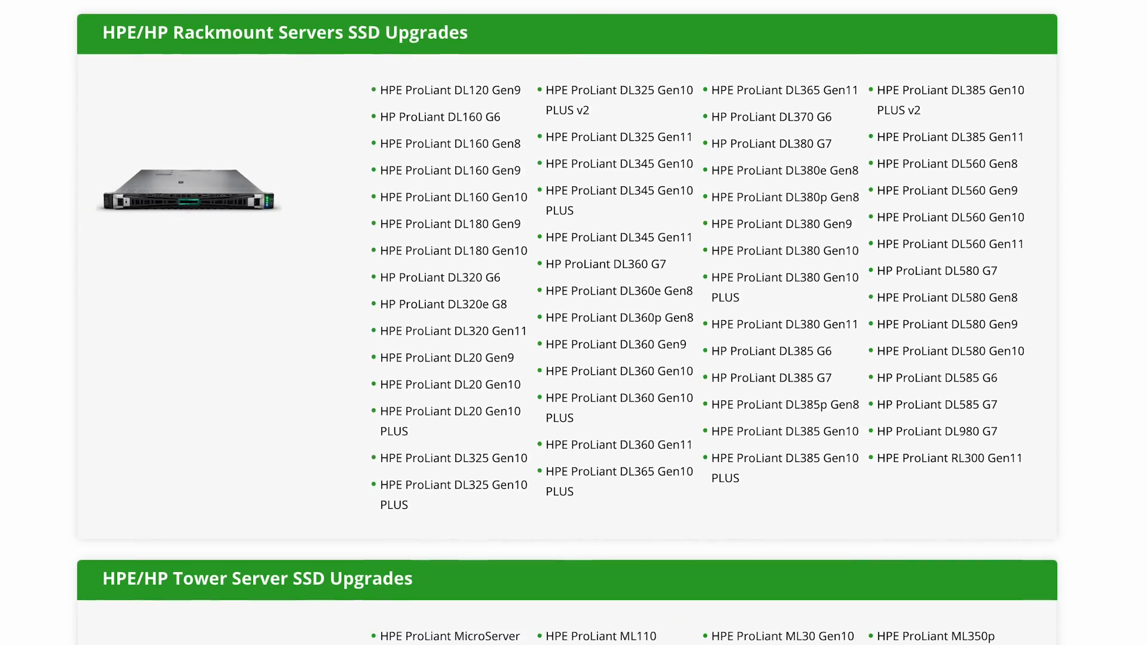
scroll(down, 3)
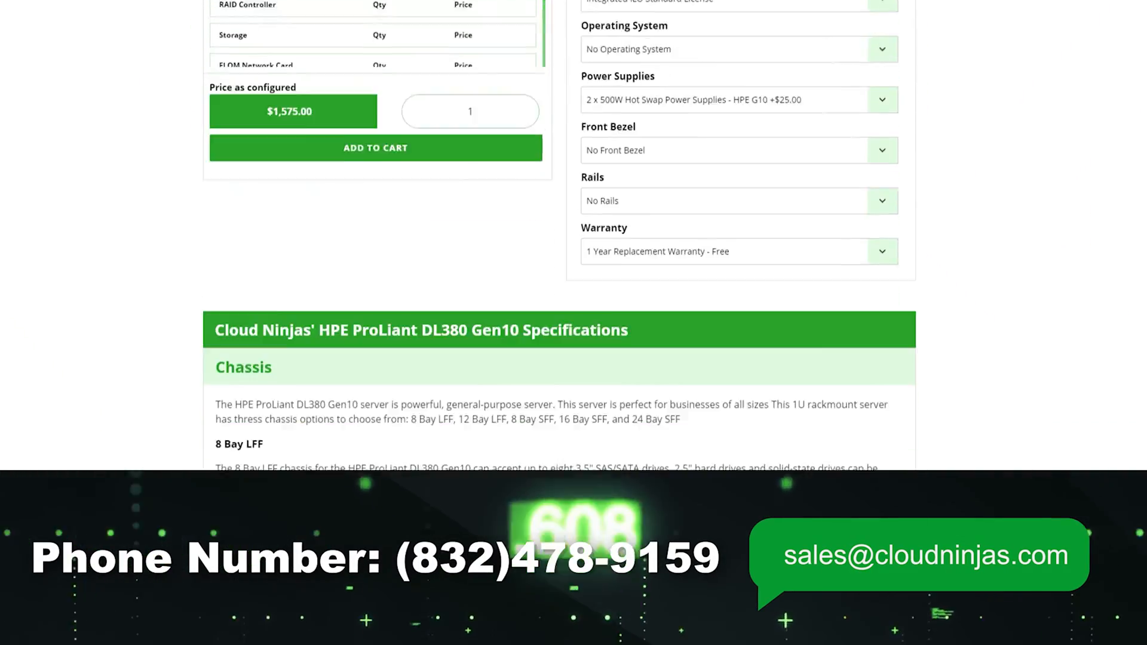
scroll(down, 3)
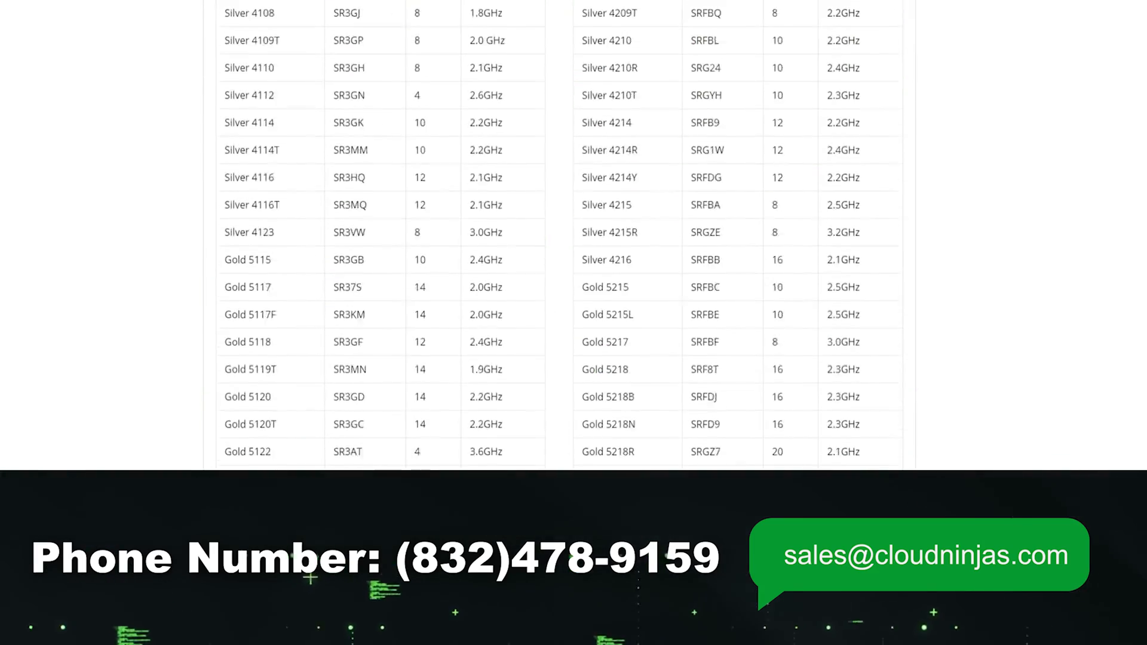
scroll(down, 3)
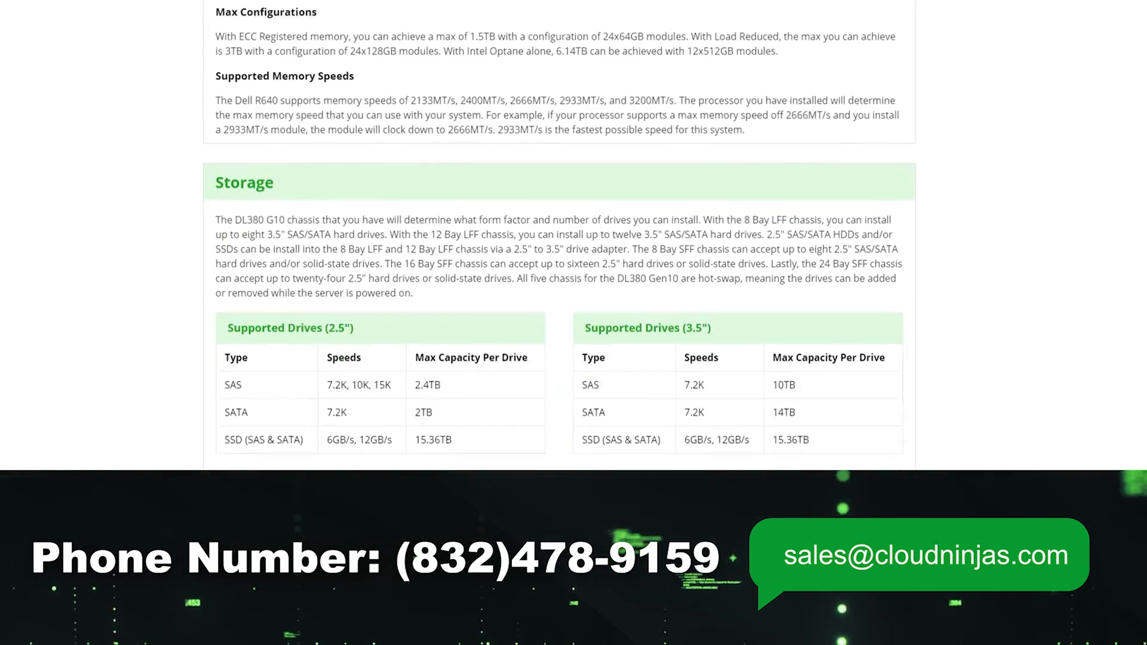
scroll(down, 3)
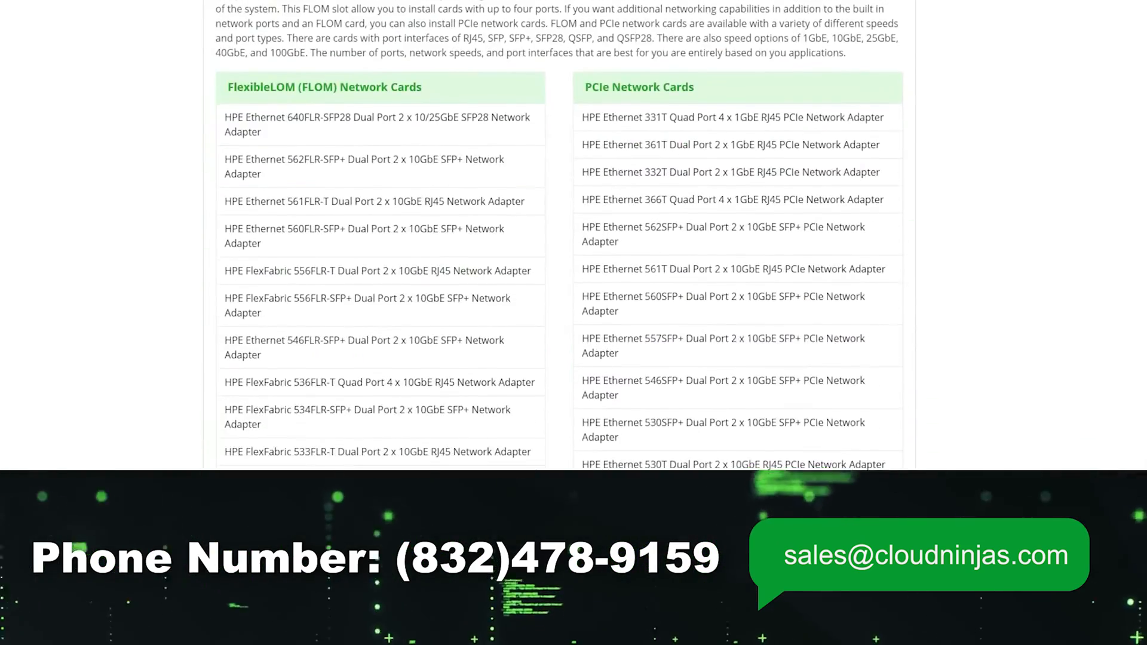
scroll(down, 3)
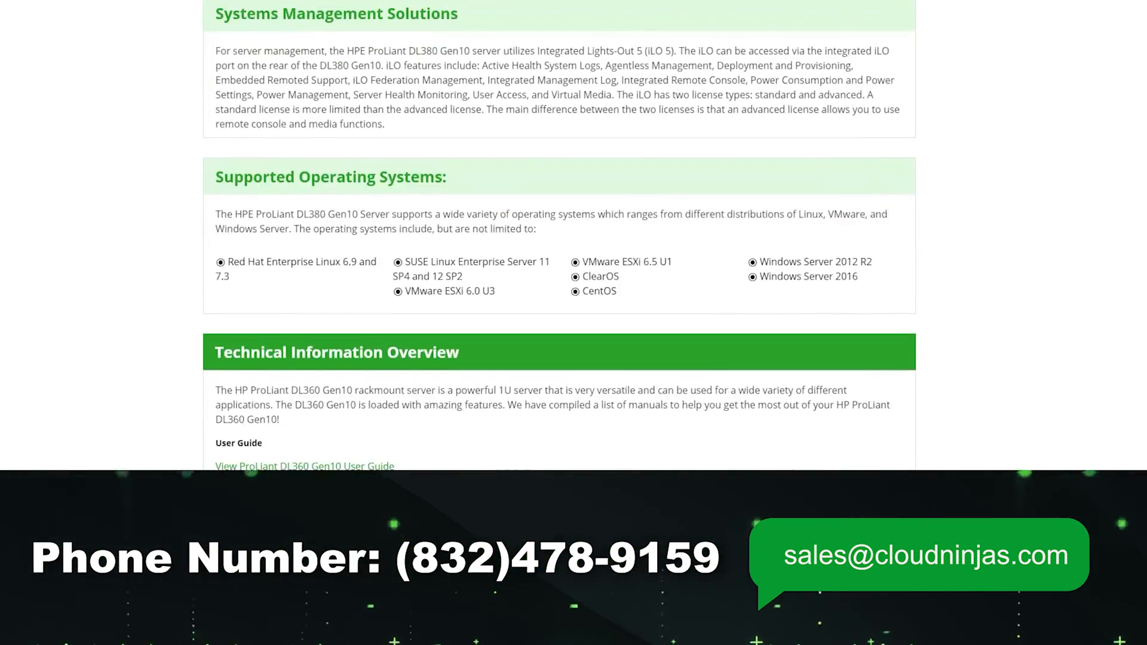